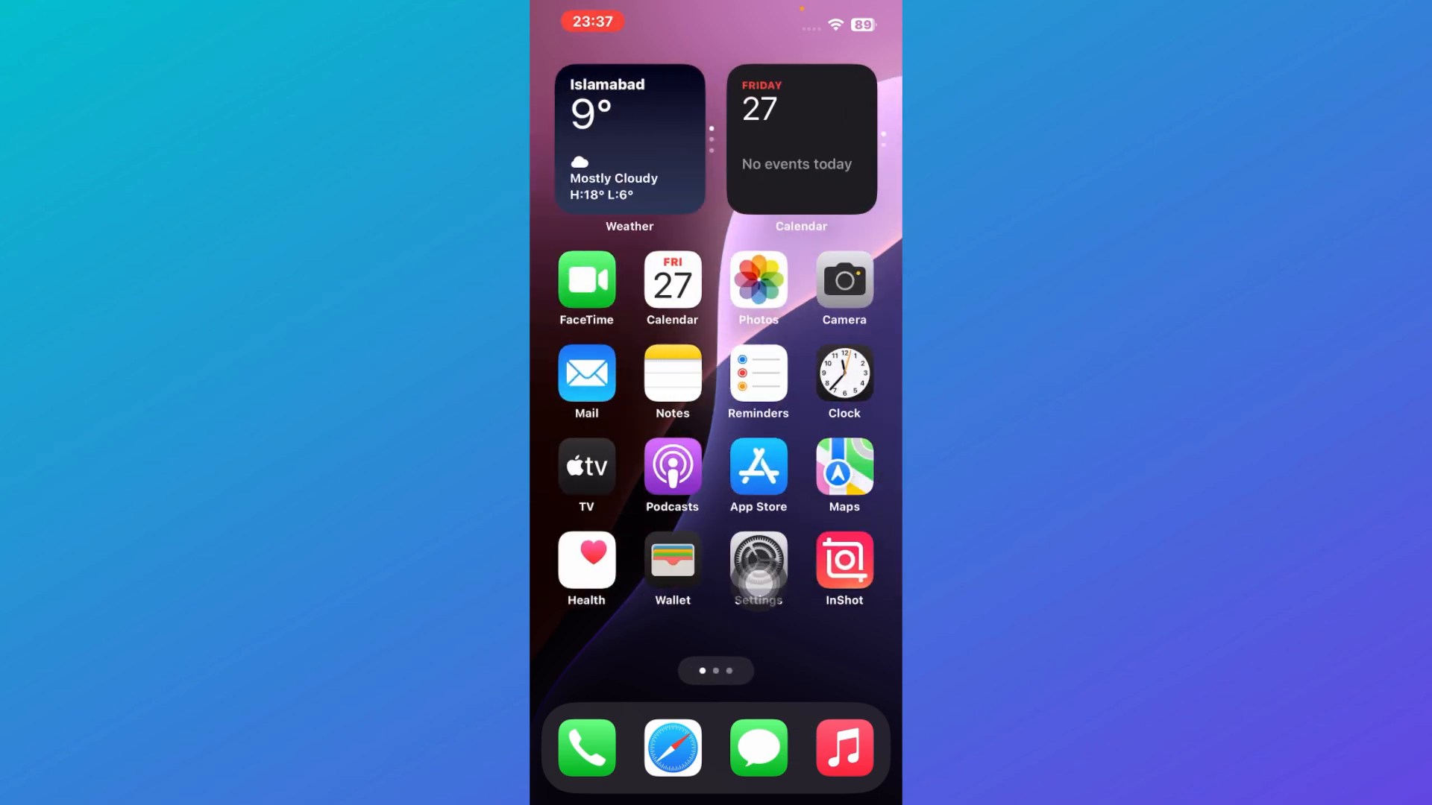
- Launch the Settings app from the home screen
{"action": "left_click", "coordinate": [757, 560]}
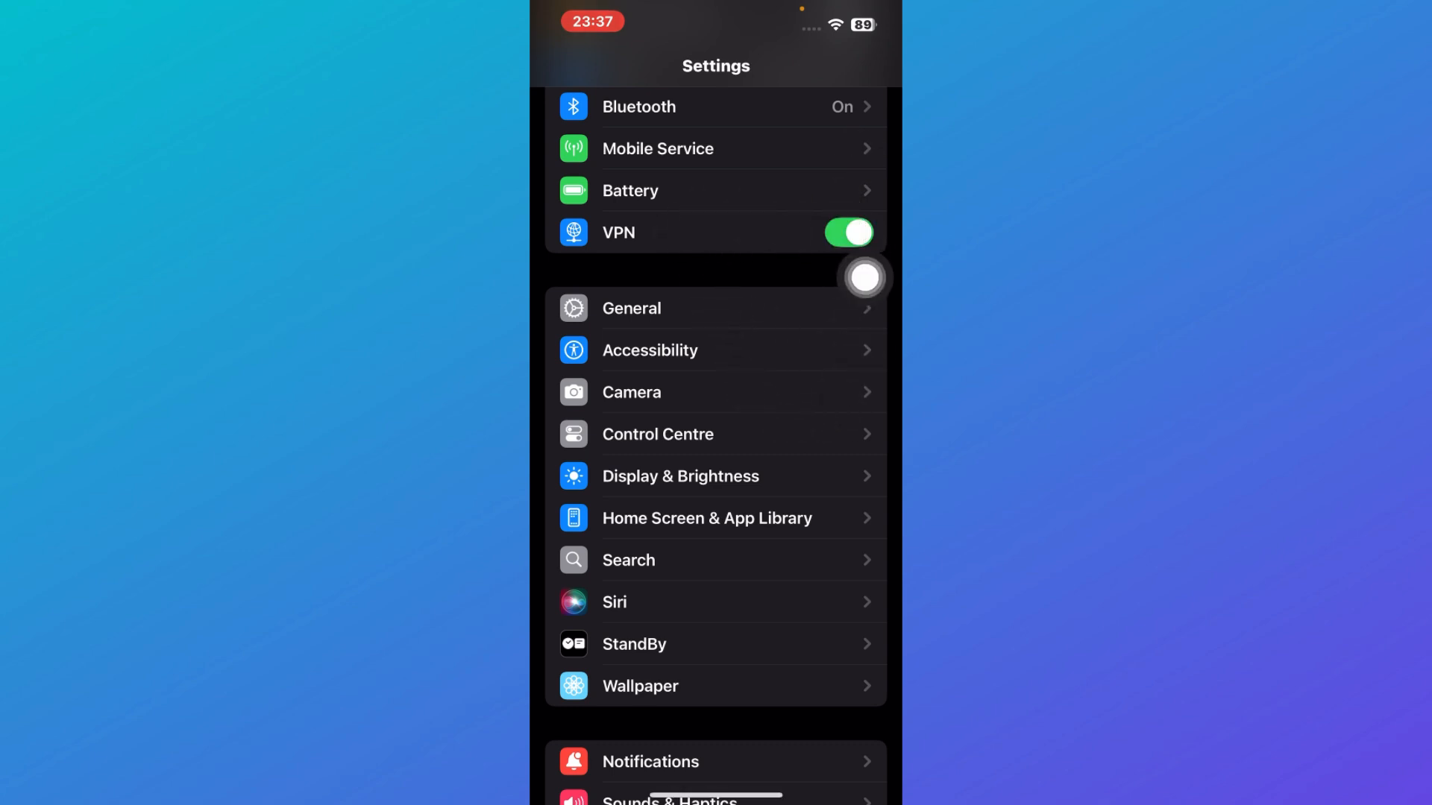
{"action": "mouse_move", "coordinate": [862, 363]}
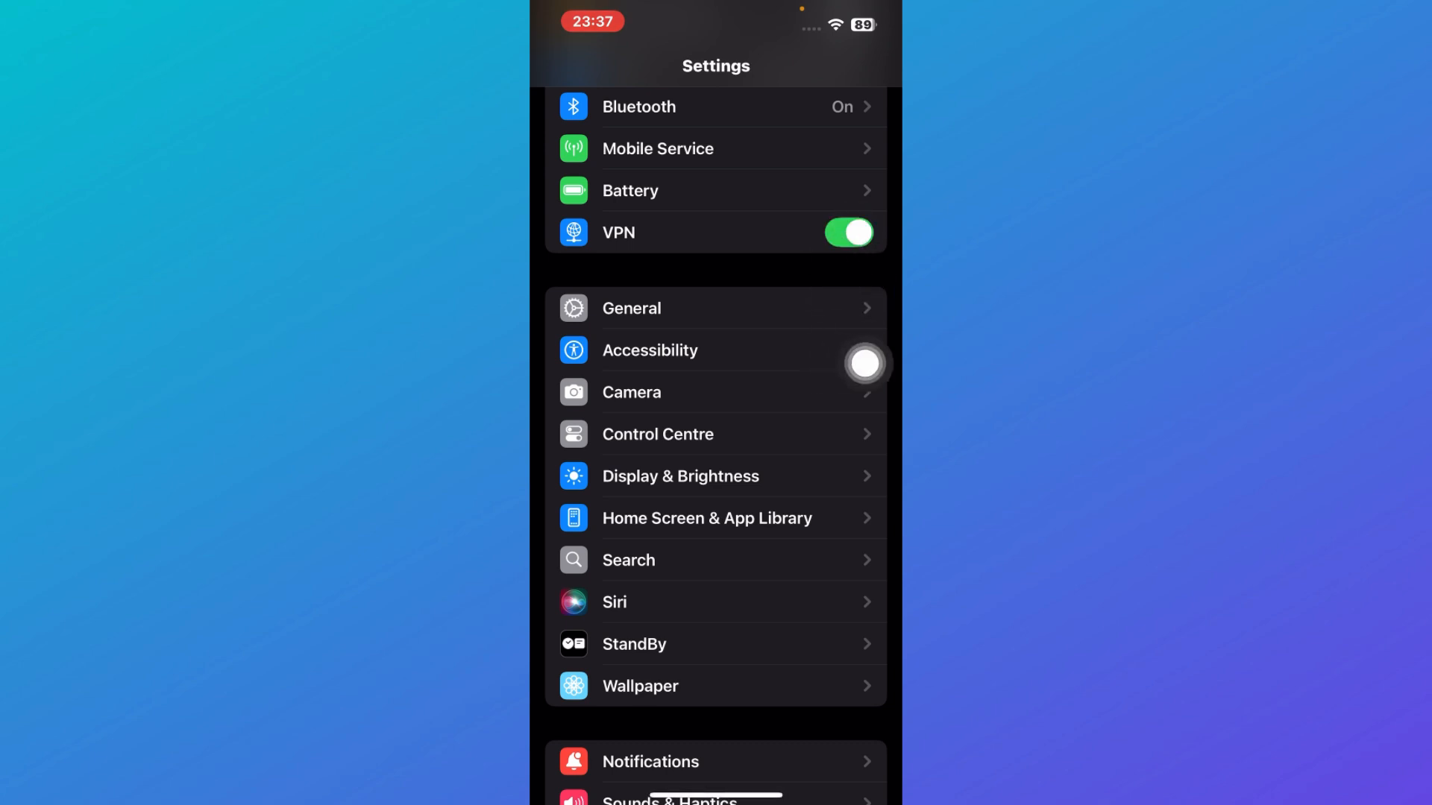
{"action": "mouse_move", "coordinate": [865, 303]}
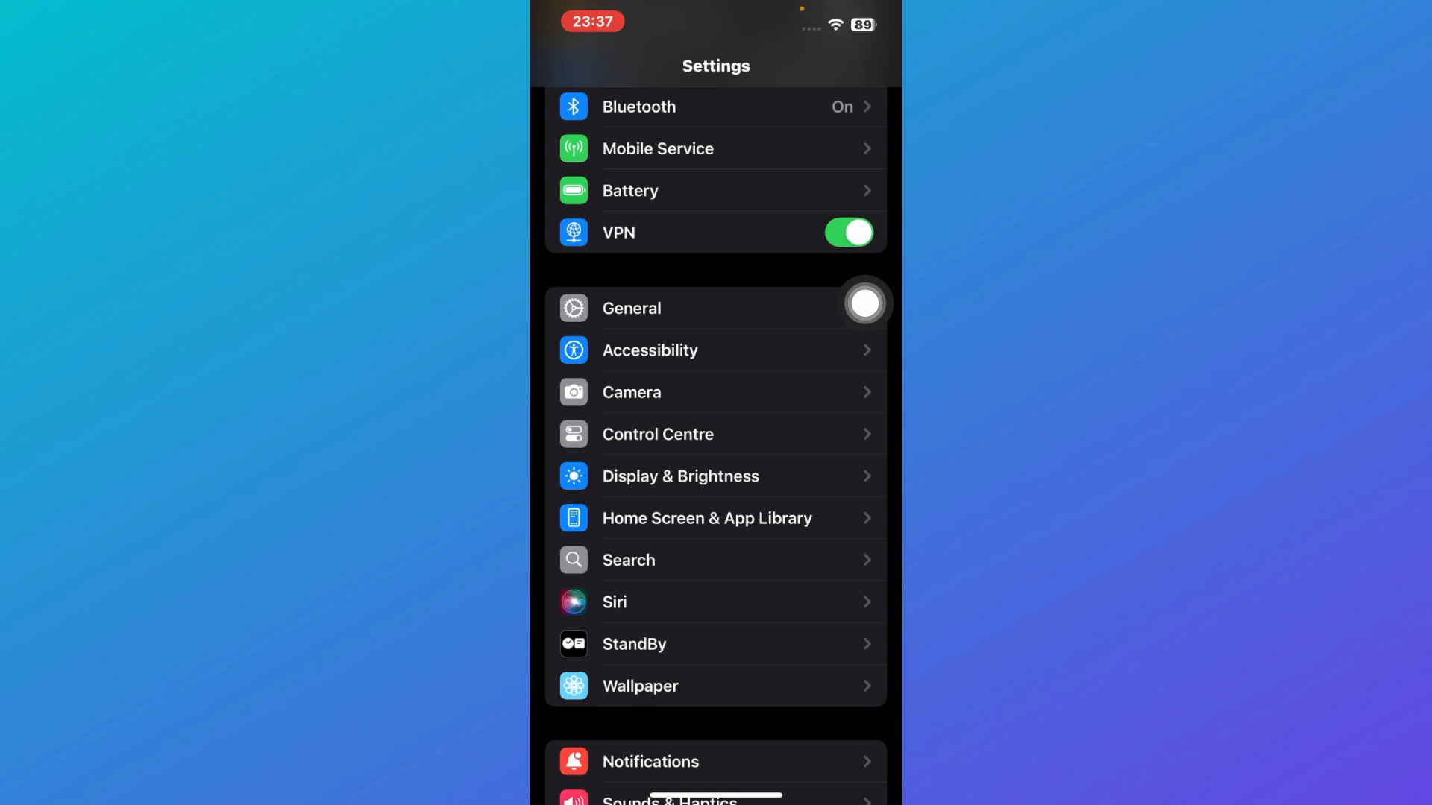
{"action": "mouse_move", "coordinate": [865, 418]}
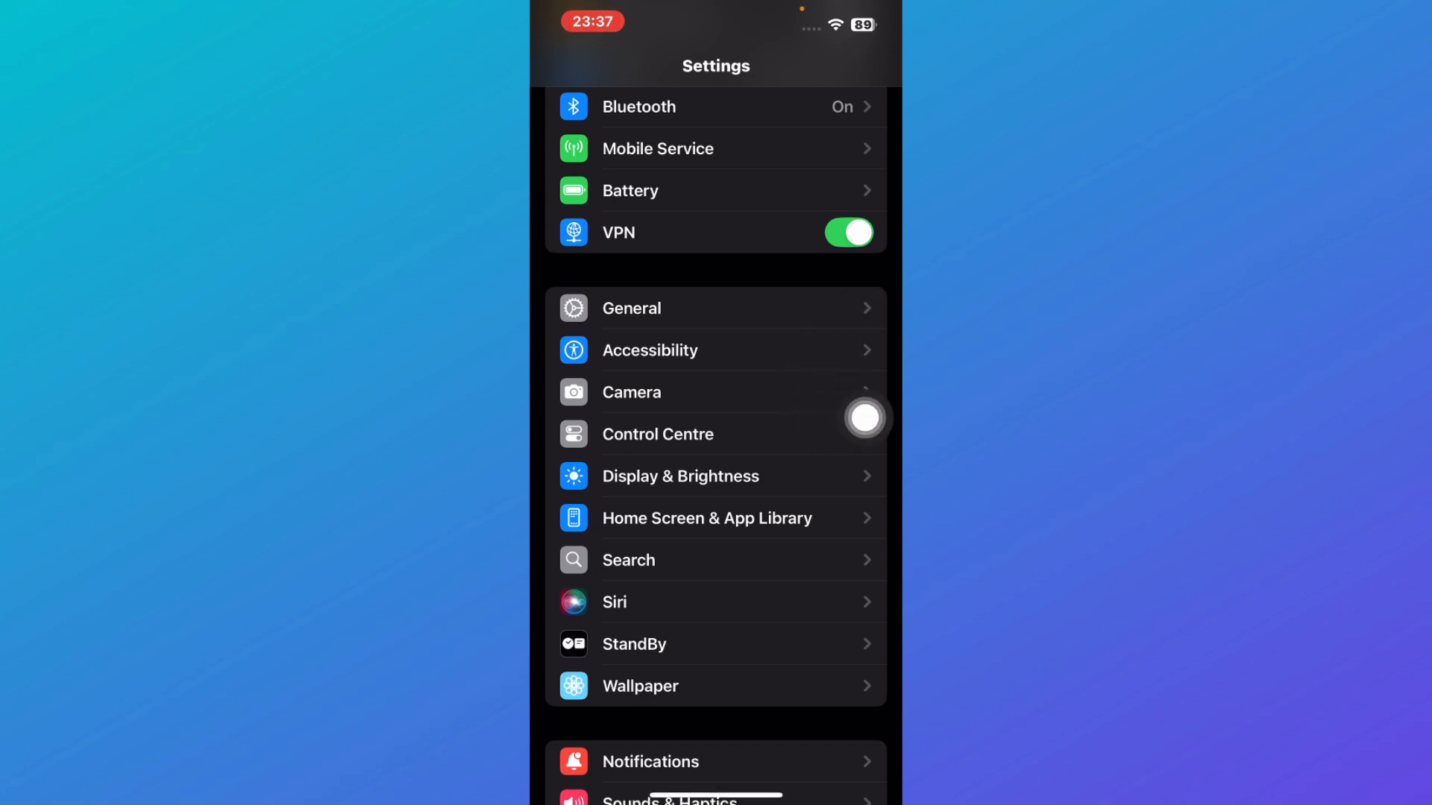
- Check the VPN under General > VPN & Device Management, then return to General
{"action": "left_click", "coordinate": [631, 308]}
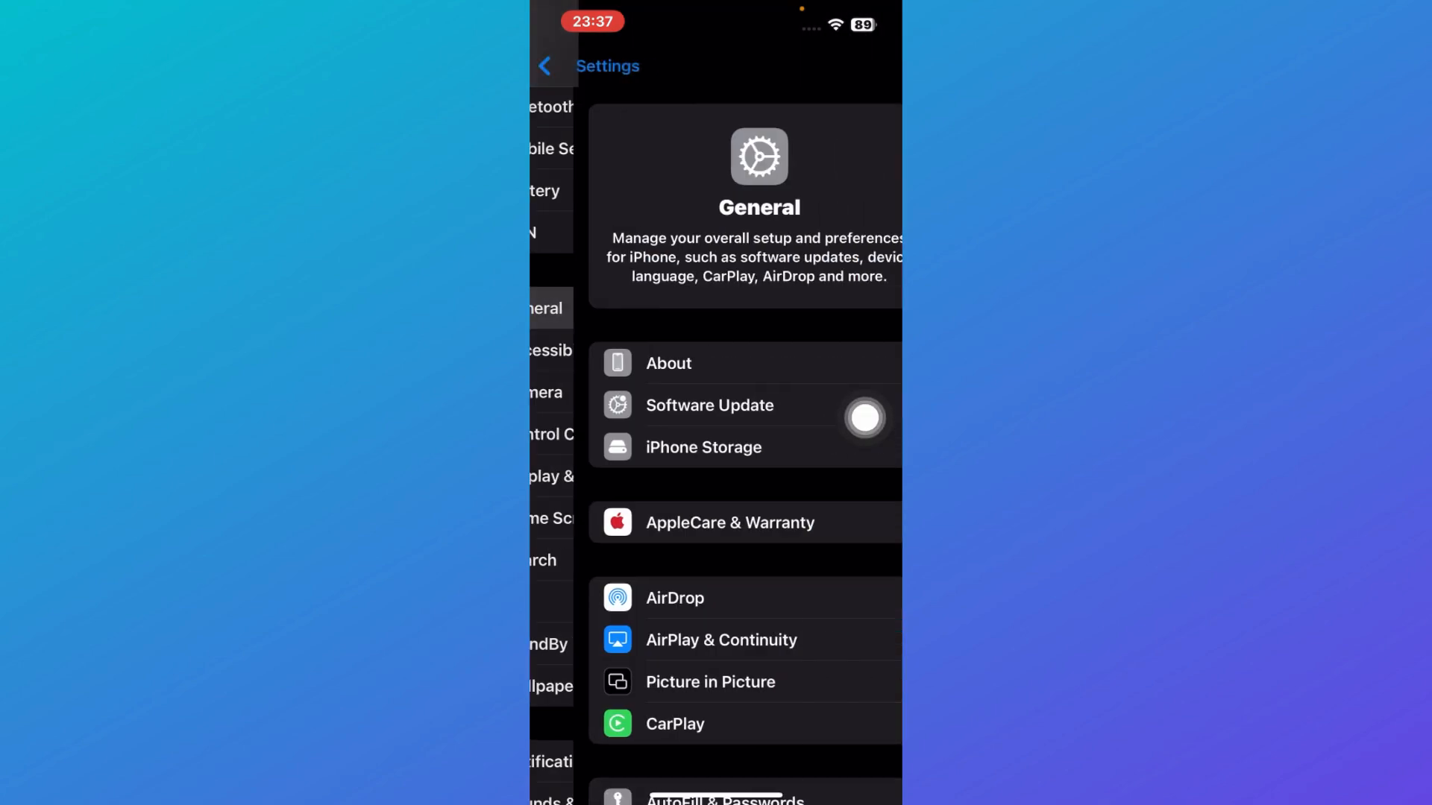
{"action": "scroll", "scroll_direction": "down", "scroll_amount": 3}
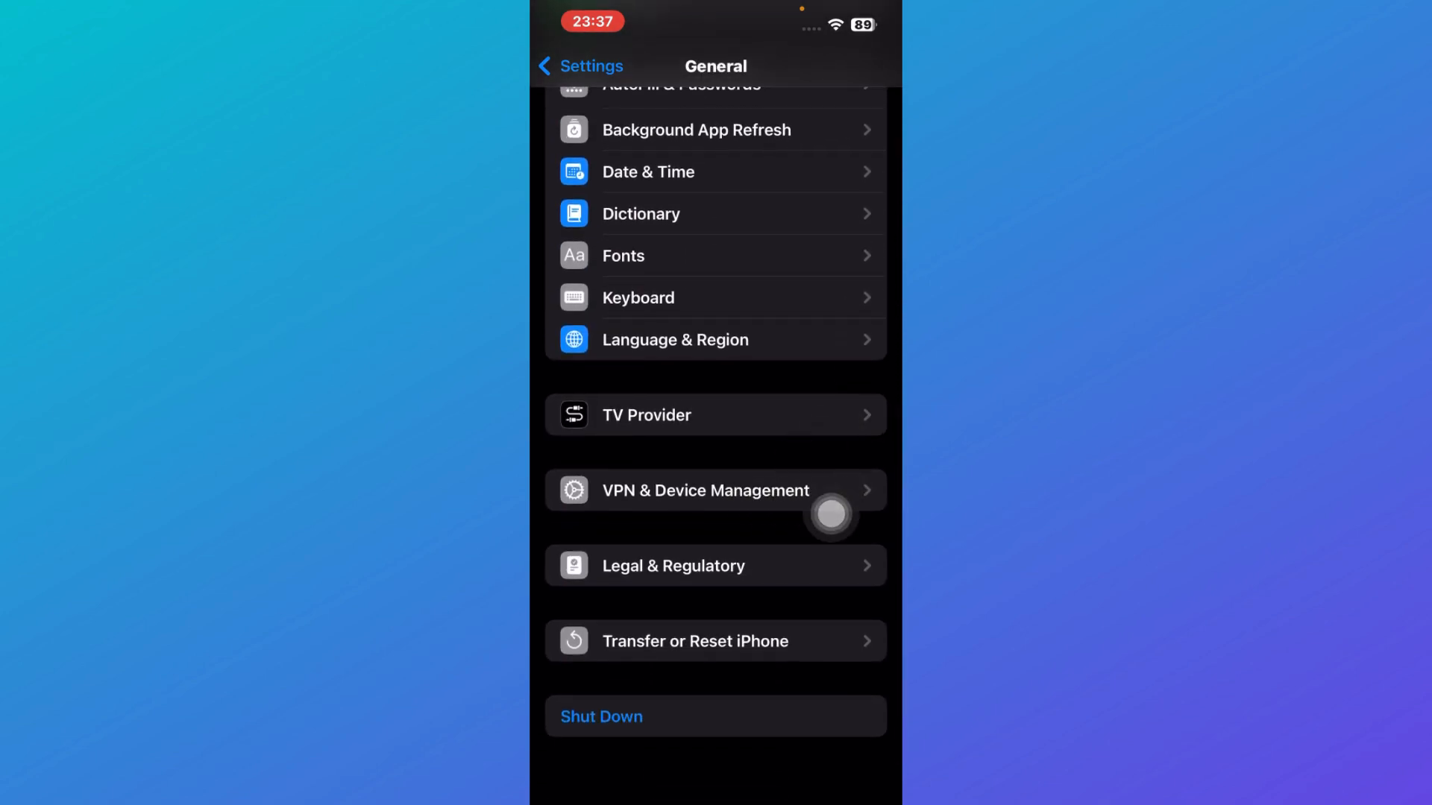
{"action": "scroll", "scroll_direction": "down", "scroll_amount": 3}
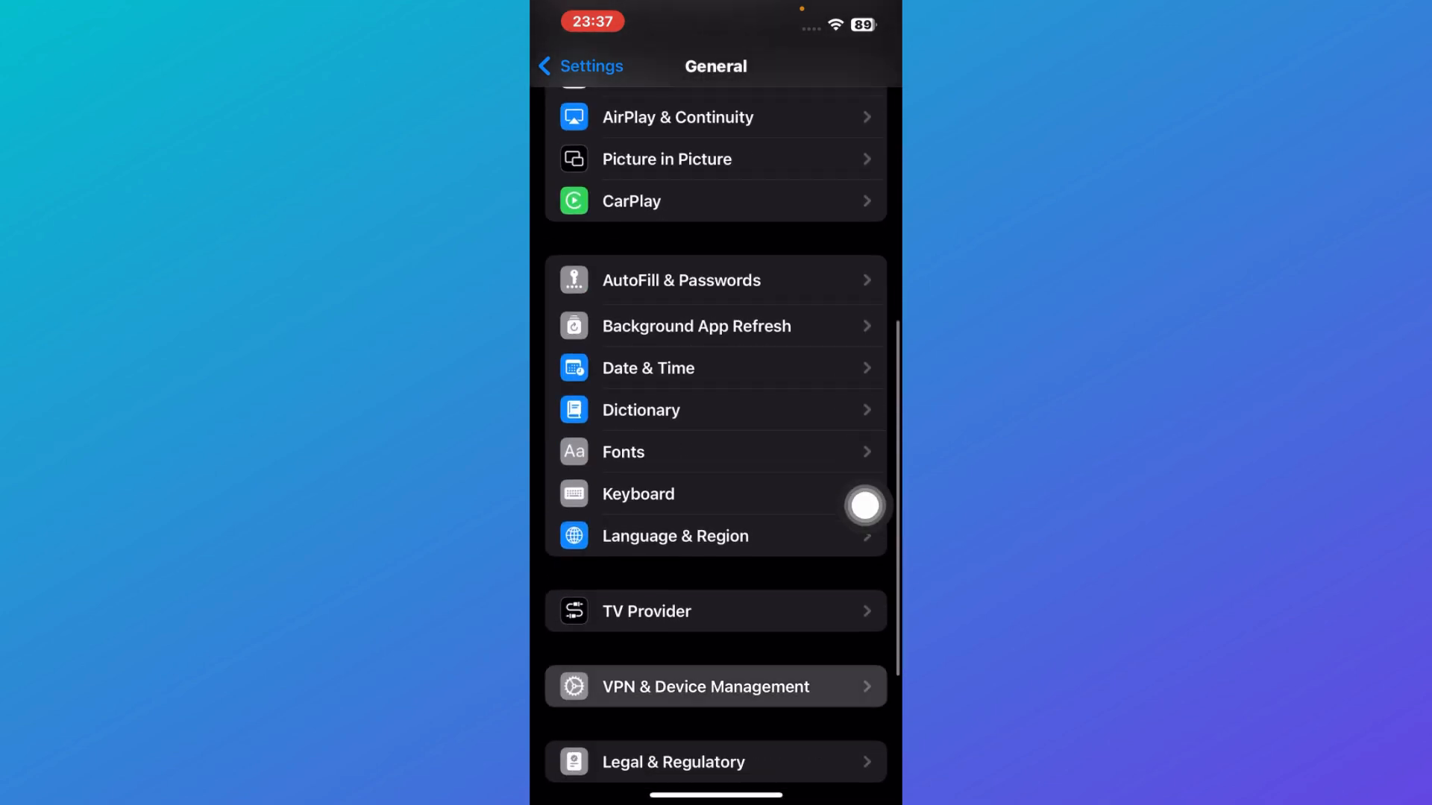
{"action": "left_click", "coordinate": [704, 687]}
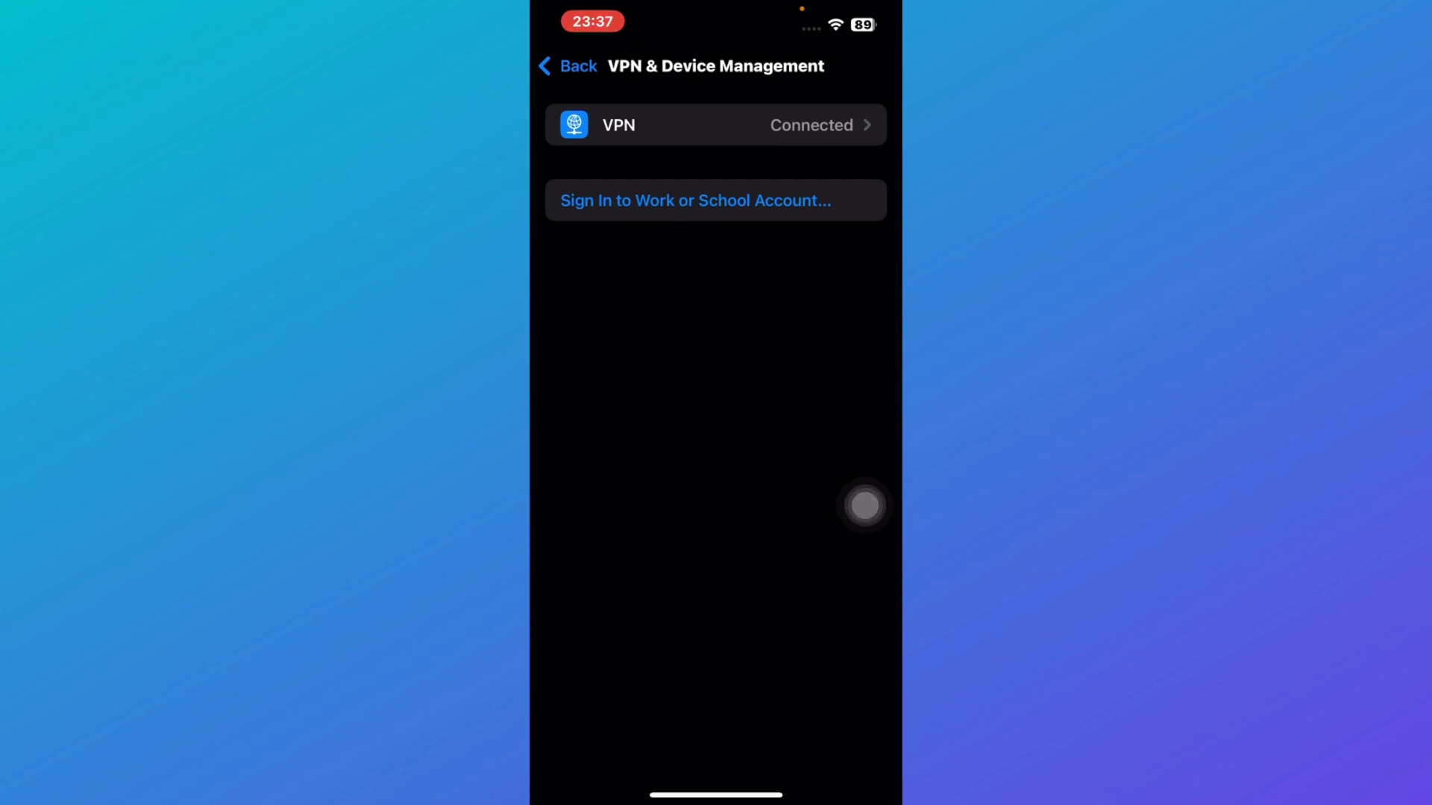
{"action": "left_click", "coordinate": [716, 125]}
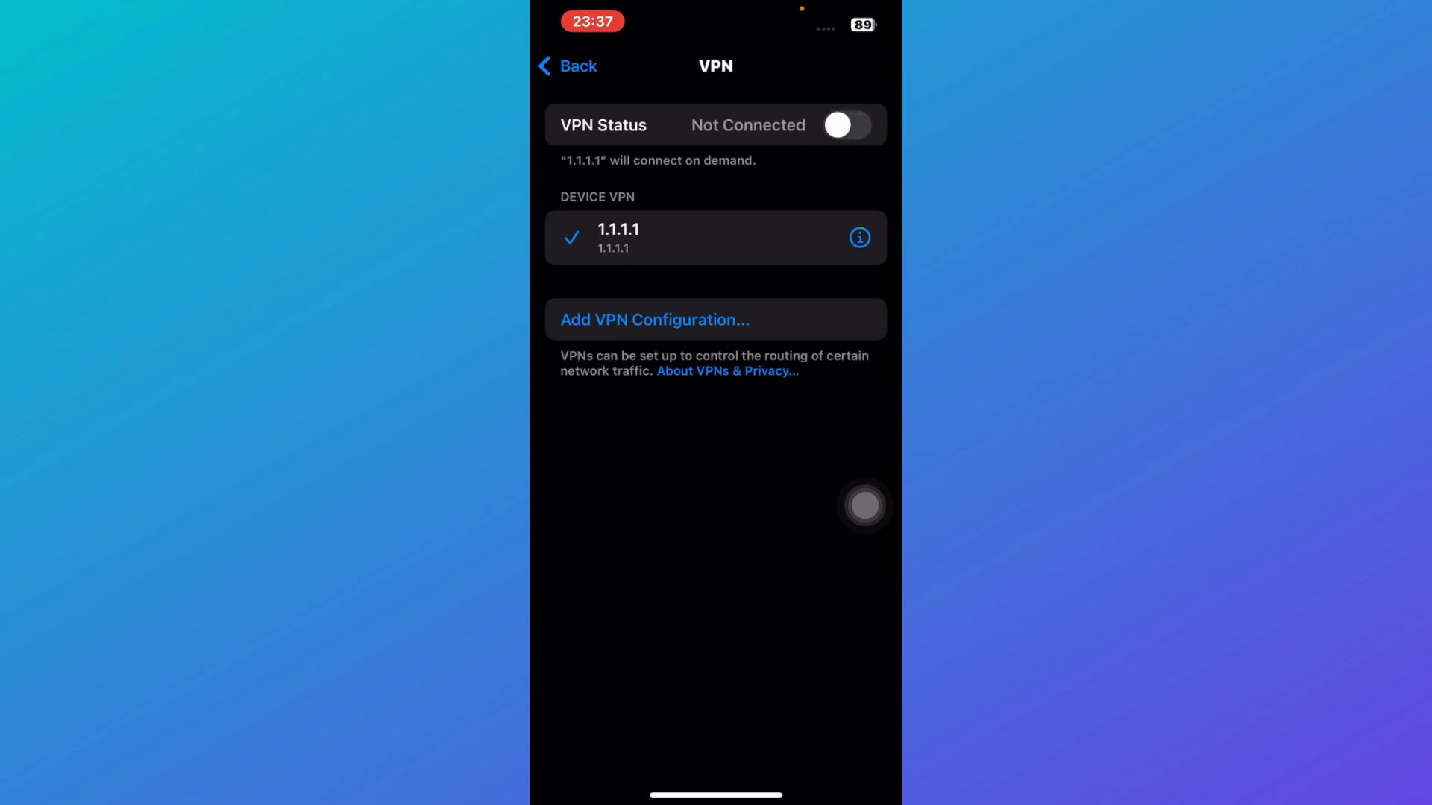
{"action": "left_click", "coordinate": [566, 65]}
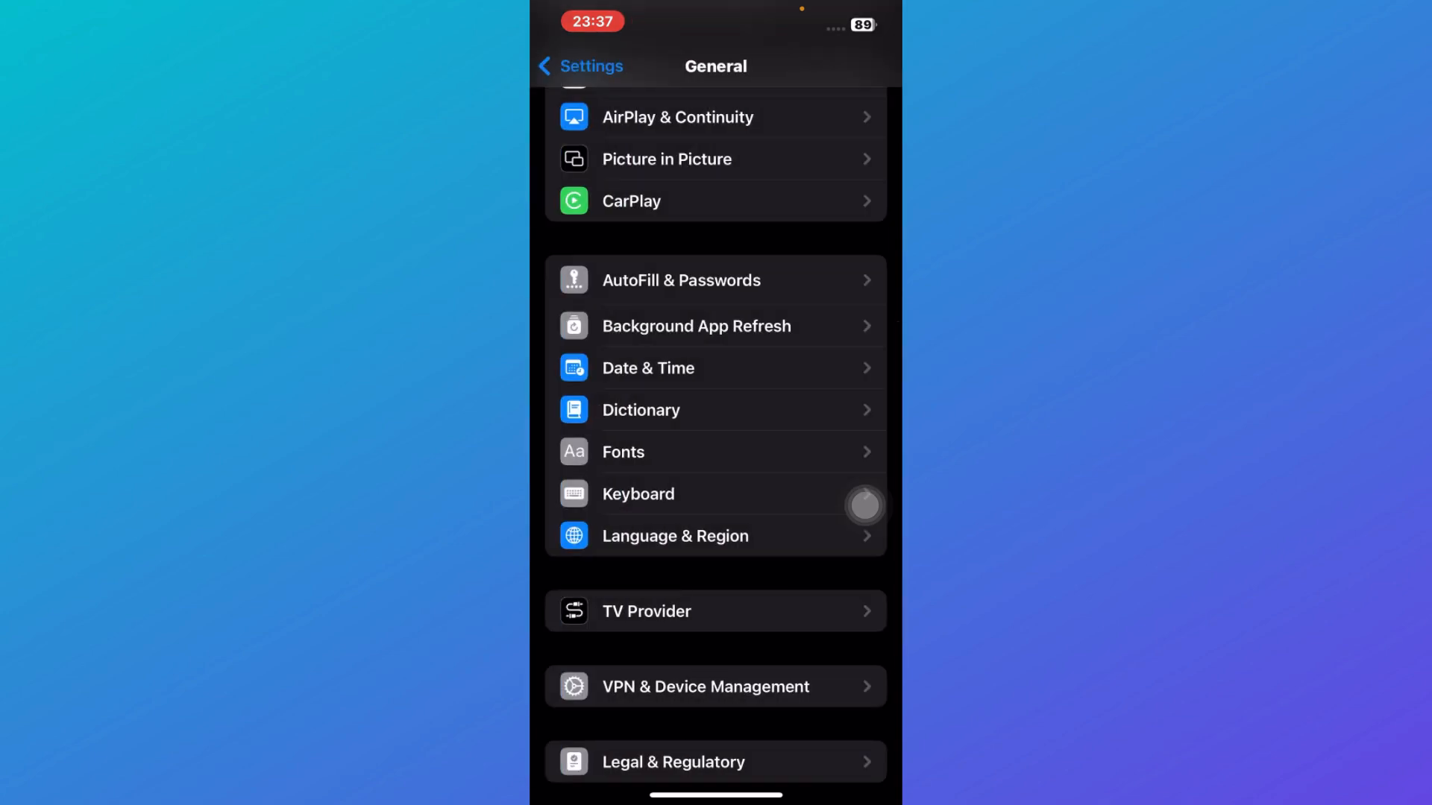
{"action": "scroll", "scroll_direction": "down", "scroll_amount": 3}
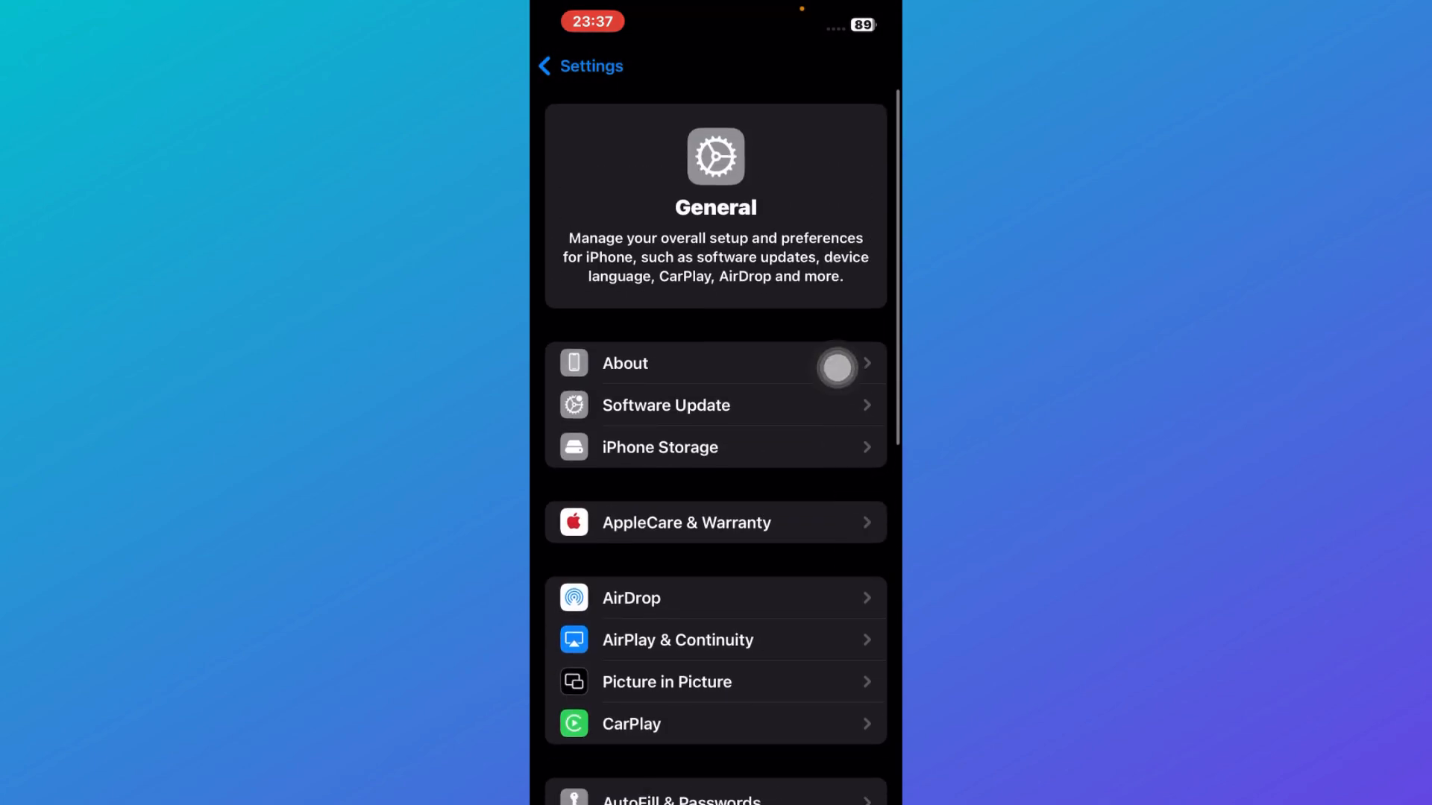
{"action": "left_click", "coordinate": [694, 363]}
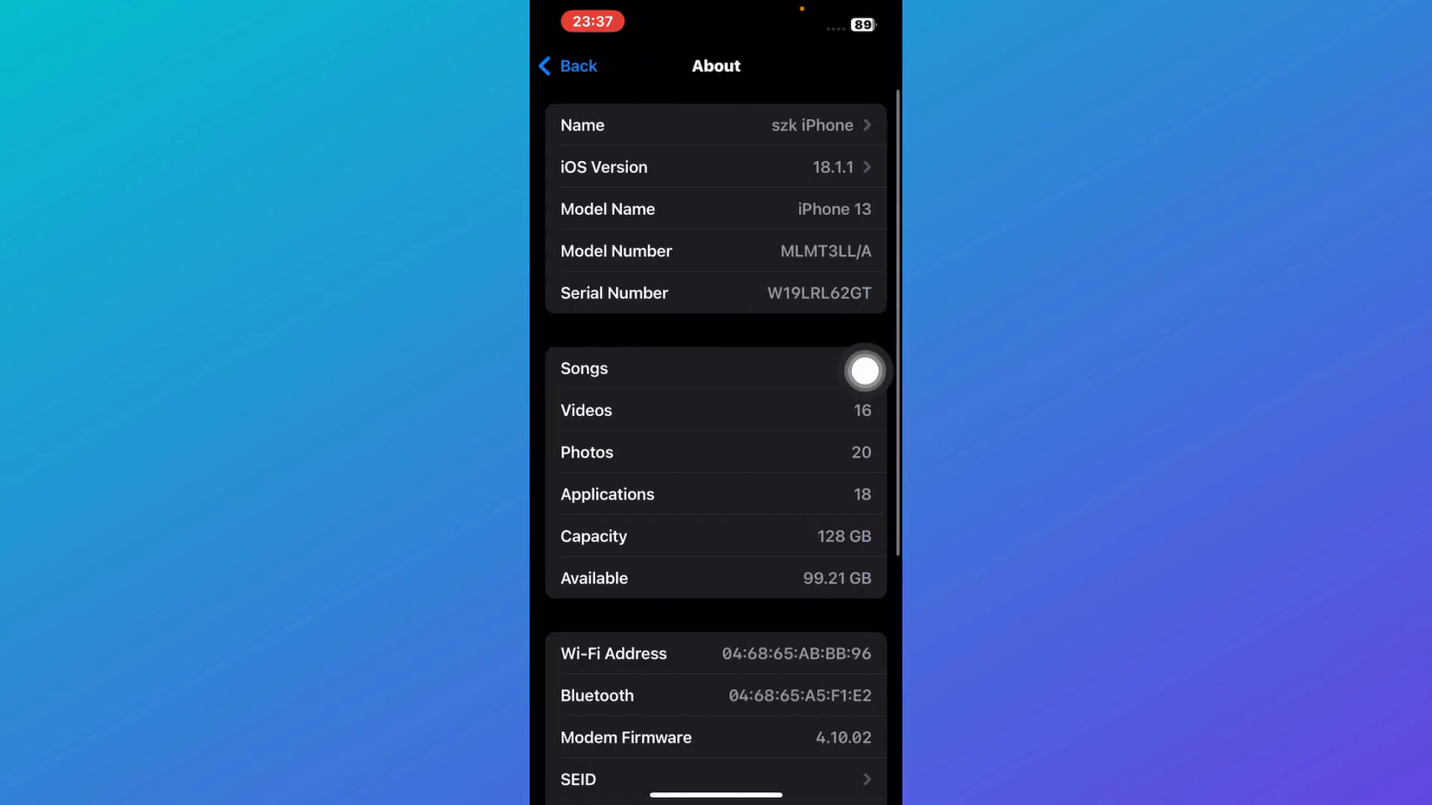
{"action": "left_click", "coordinate": [567, 66]}
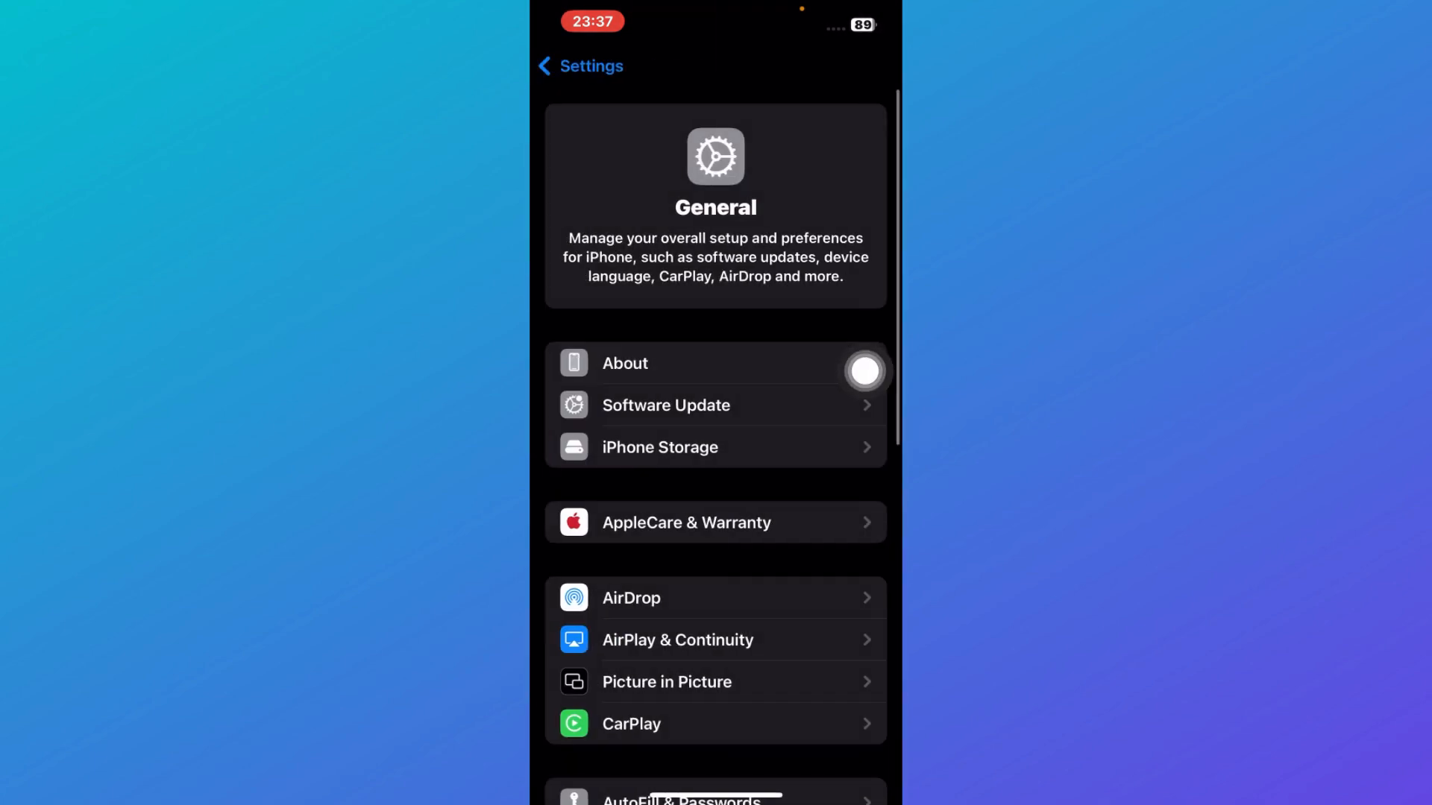
{"action": "mouse_move", "coordinate": [864, 411]}
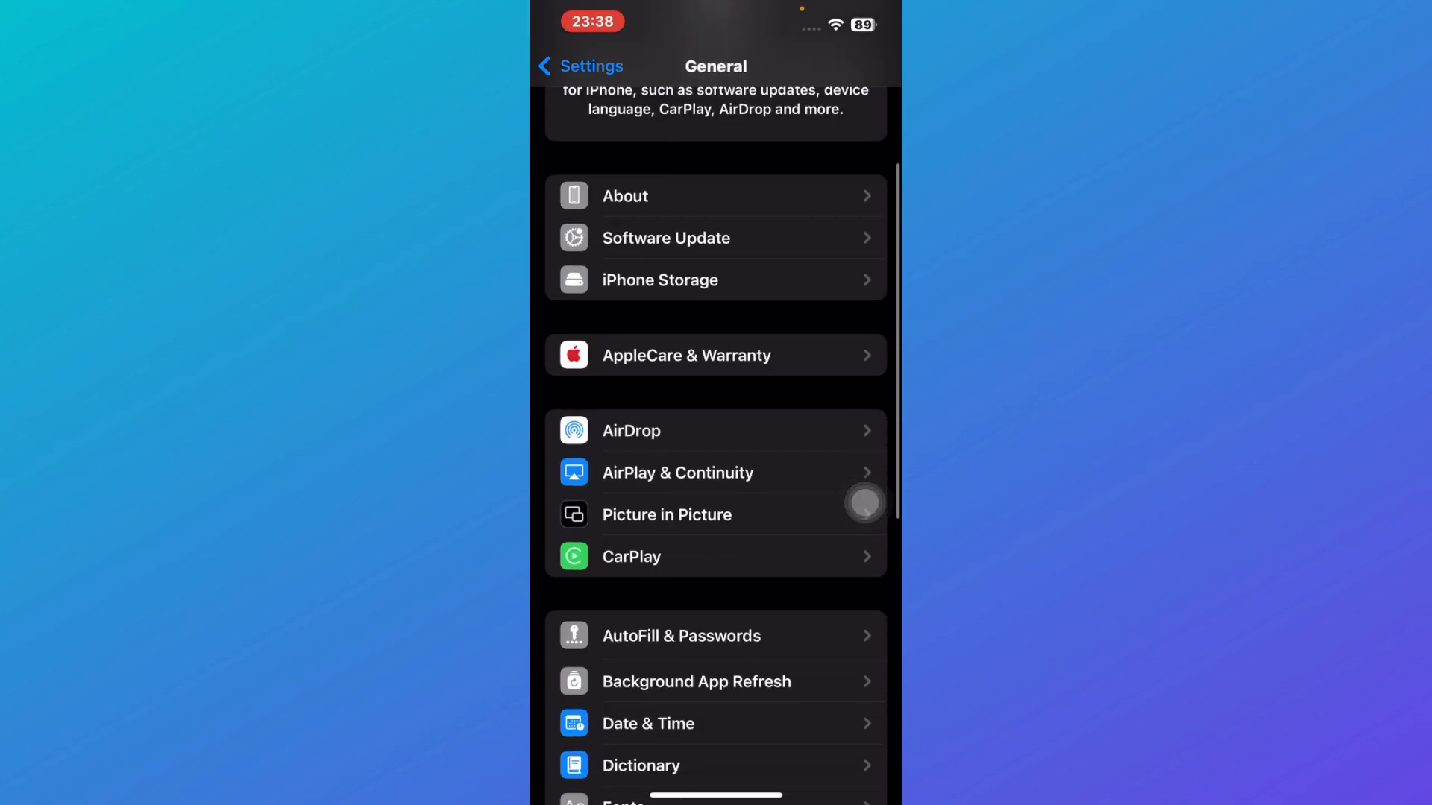
{"action": "scroll", "scroll_direction": "down", "scroll_amount": 3}
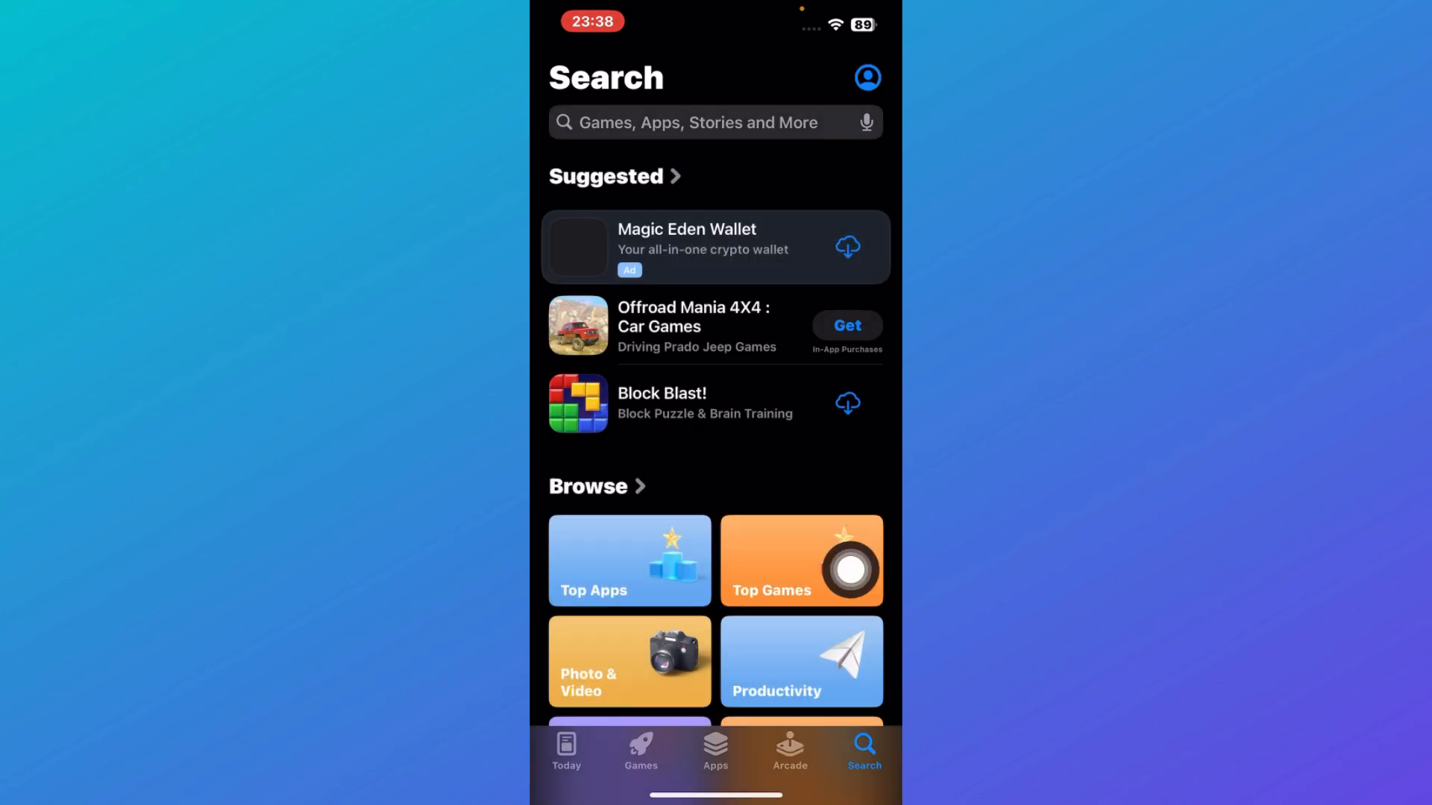
- Search the App Store for "snap" to find Snapchat
{"action": "type", "text": "snap"}
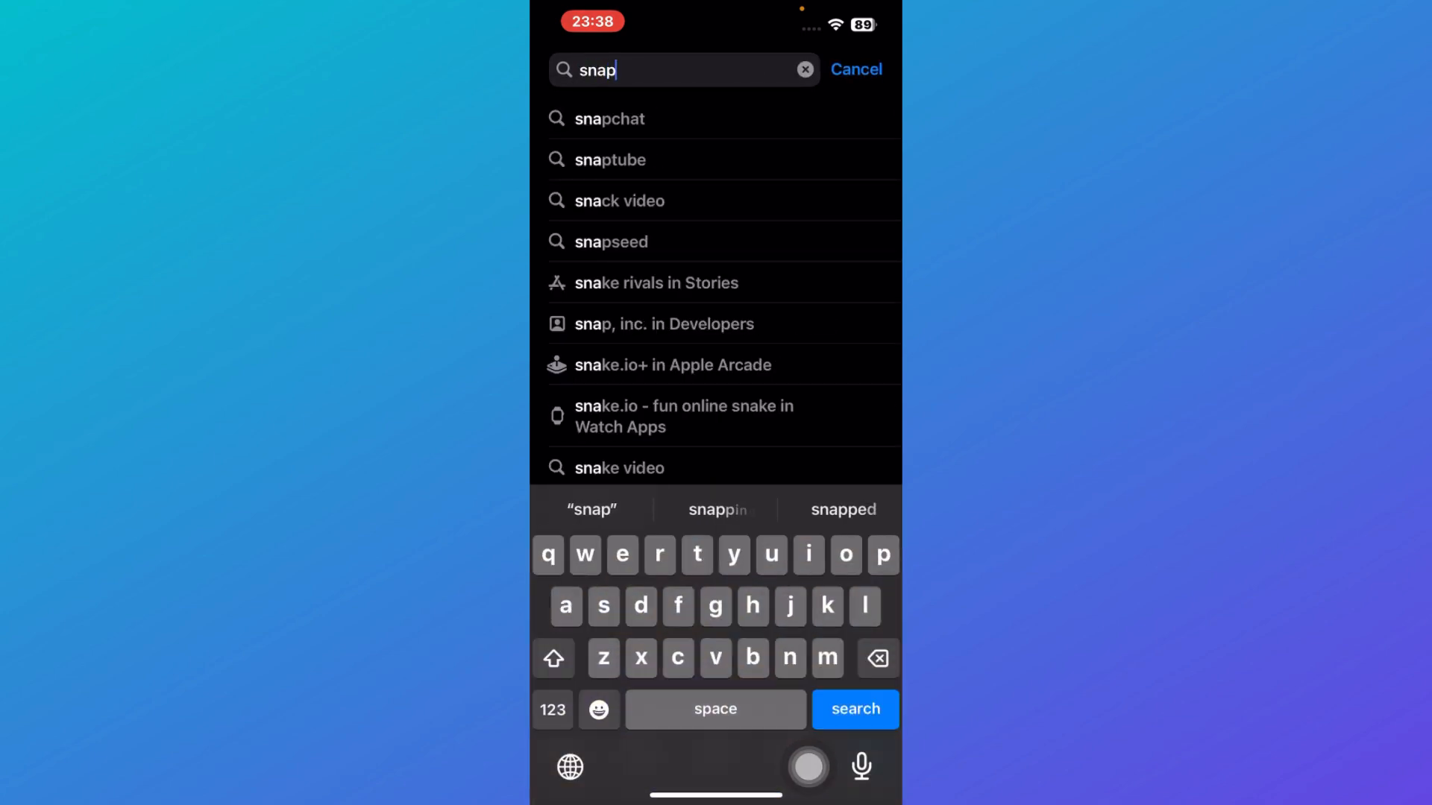
{"action": "left_click", "coordinate": [609, 119]}
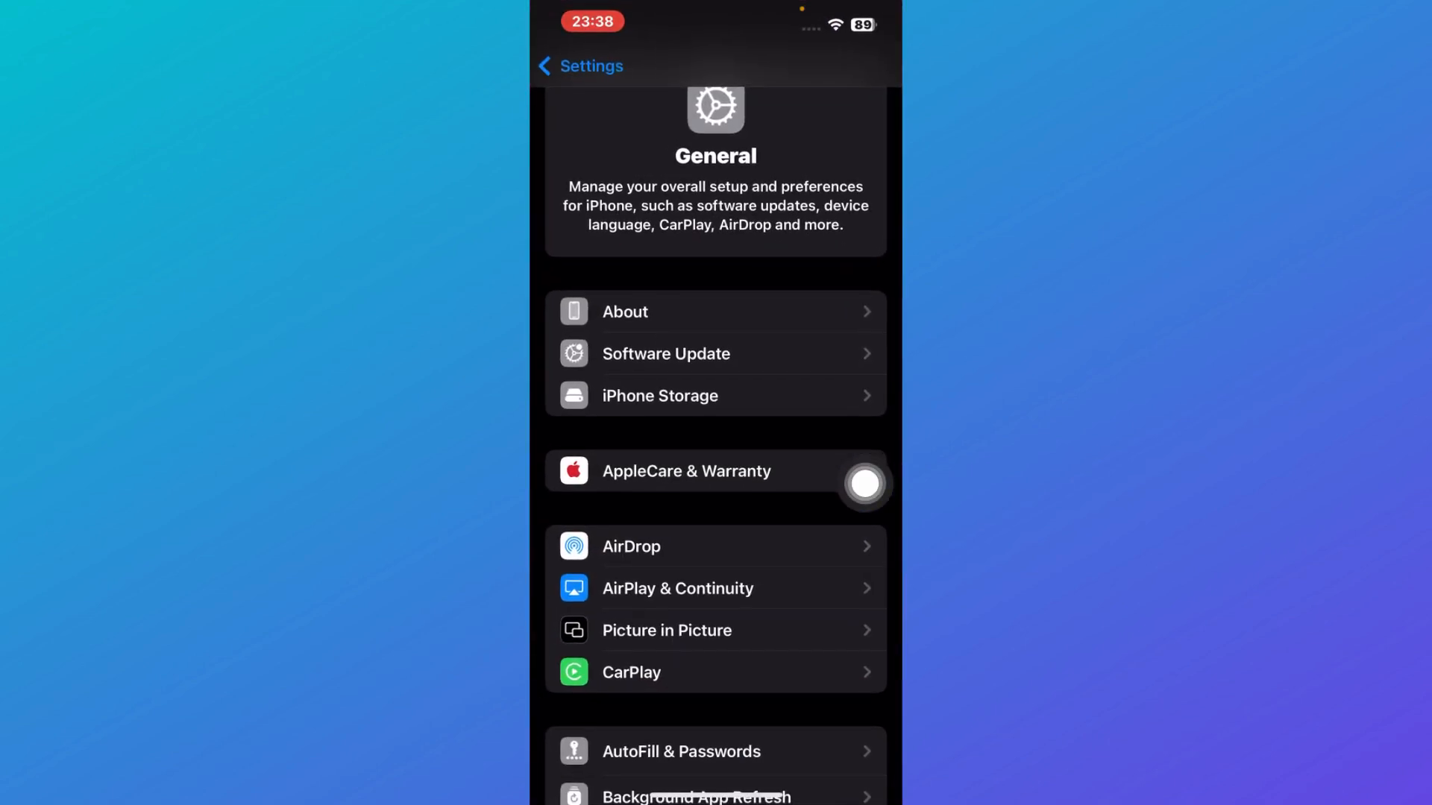
- Open iPhone Storage from General and scroll to the app list, topped by Snapchat
{"action": "scroll", "scroll_direction": "down", "scroll_amount": 3}
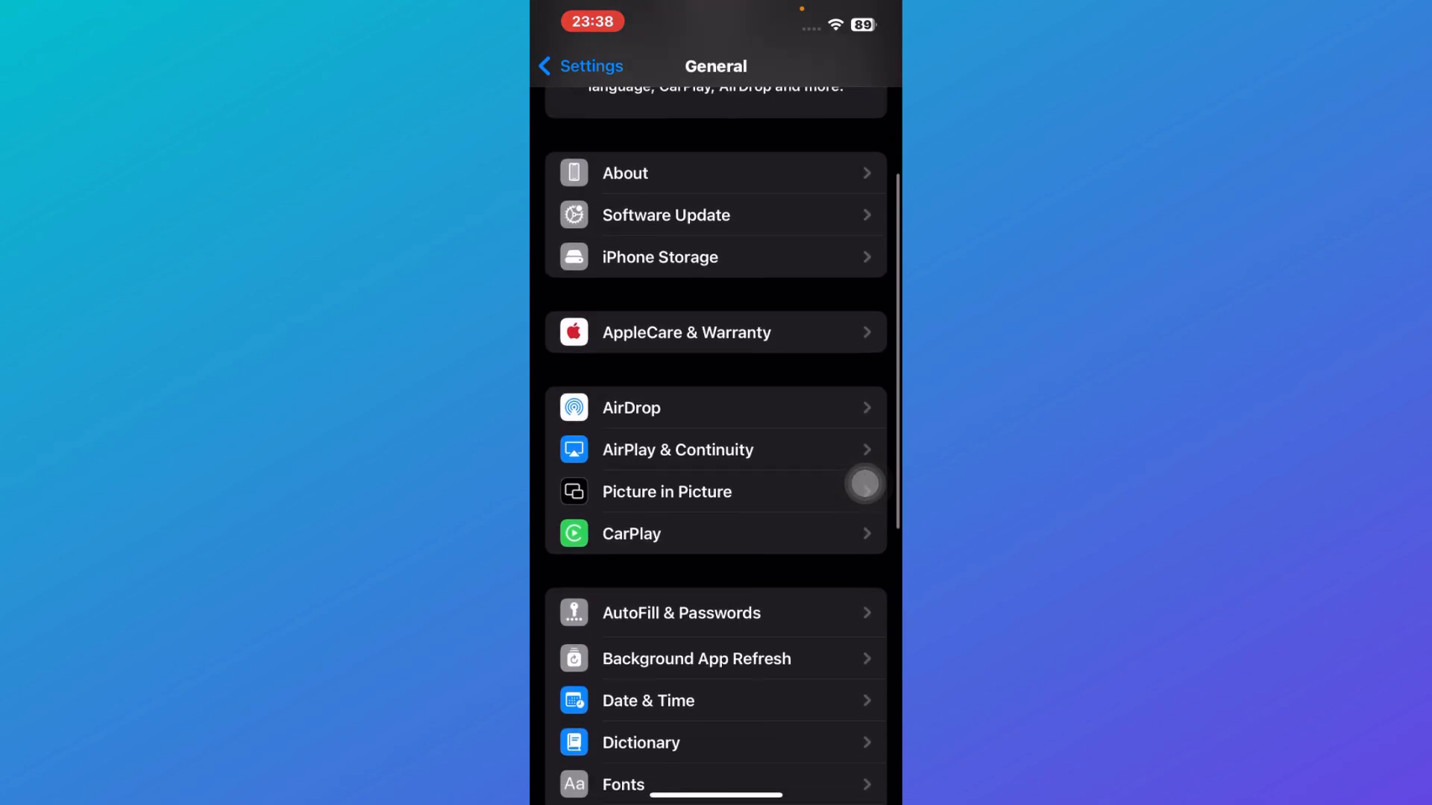
{"action": "scroll", "scroll_direction": "down", "scroll_amount": 3}
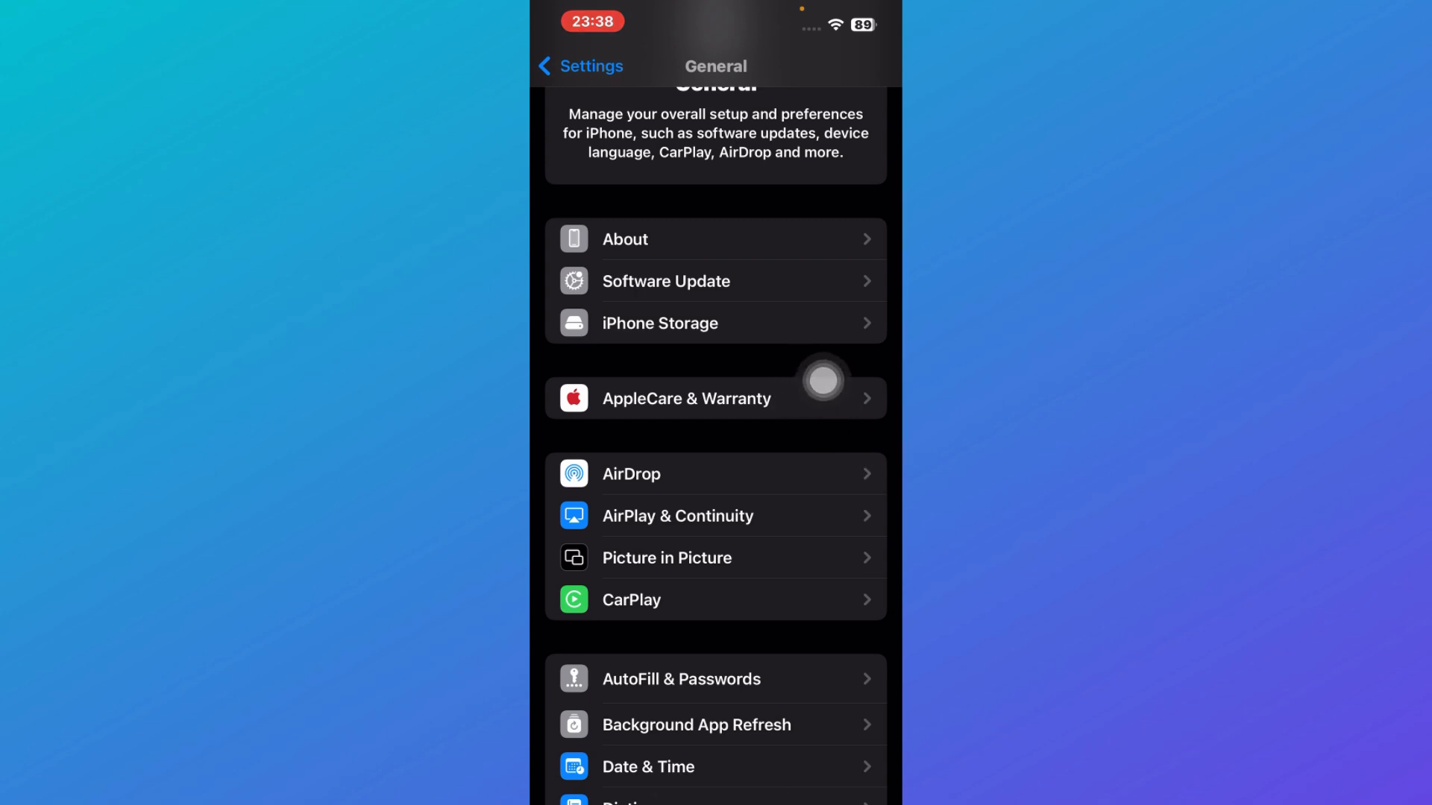
{"action": "left_click", "coordinate": [659, 323]}
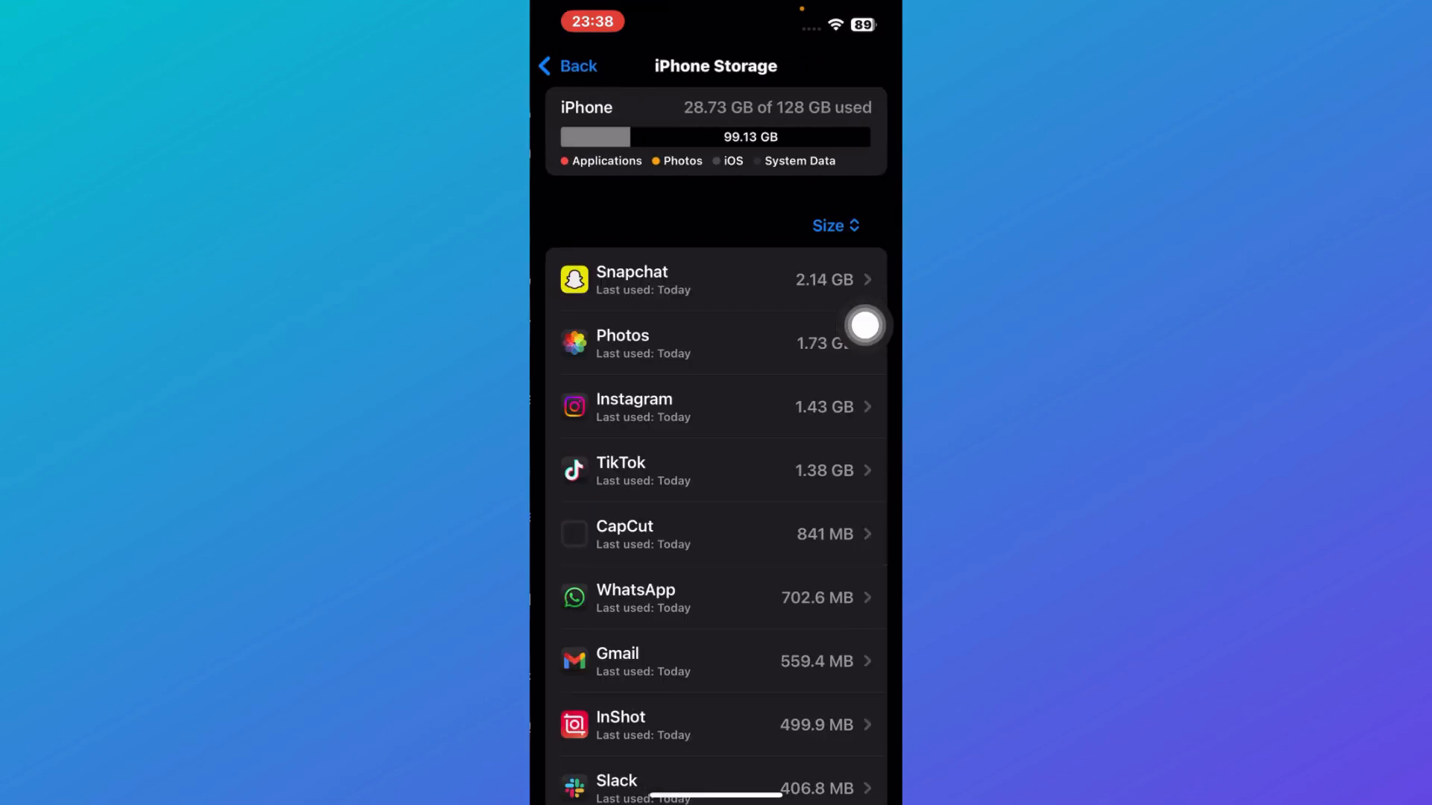
{"action": "scroll", "scroll_direction": "down", "scroll_amount": 3}
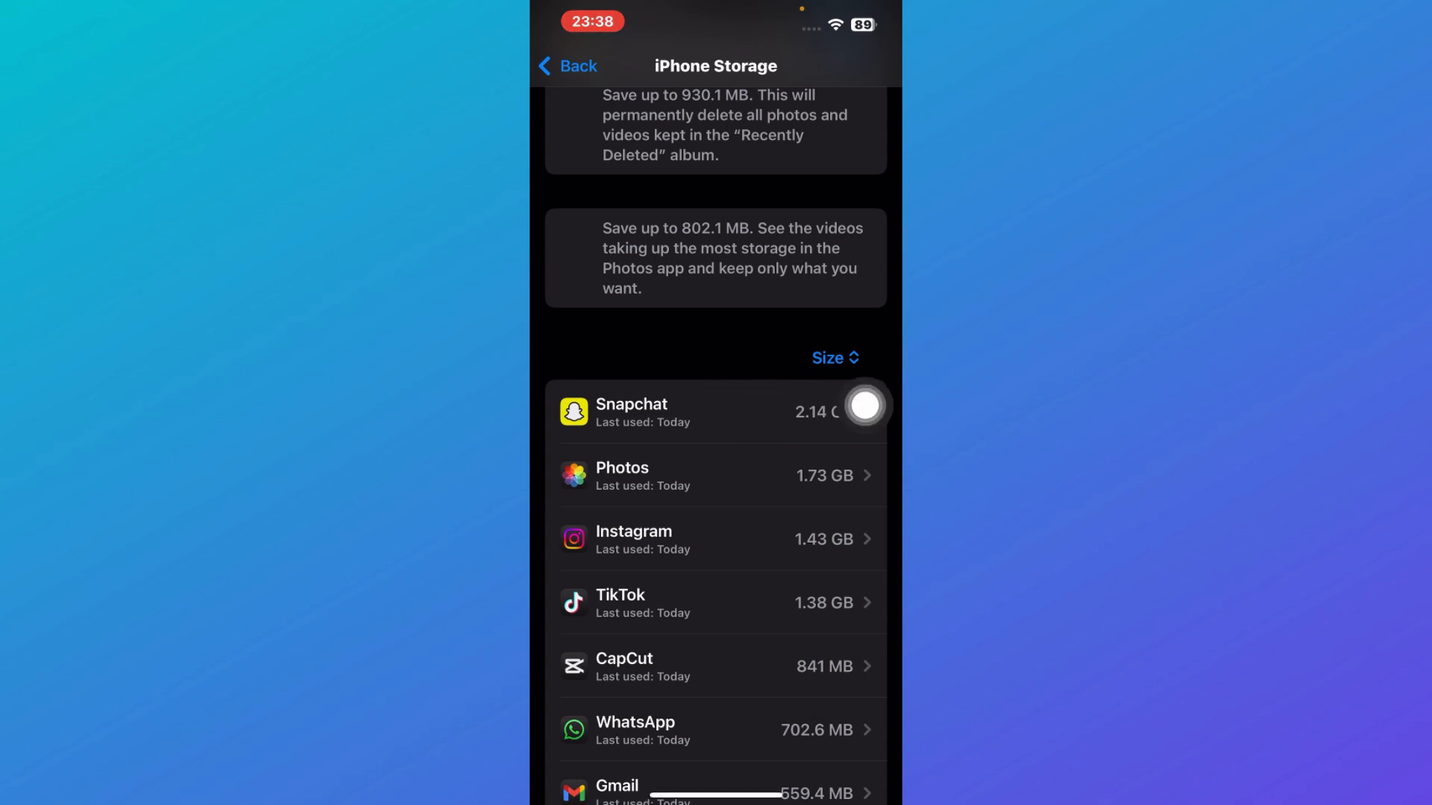
{"action": "left_click", "coordinate": [716, 412]}
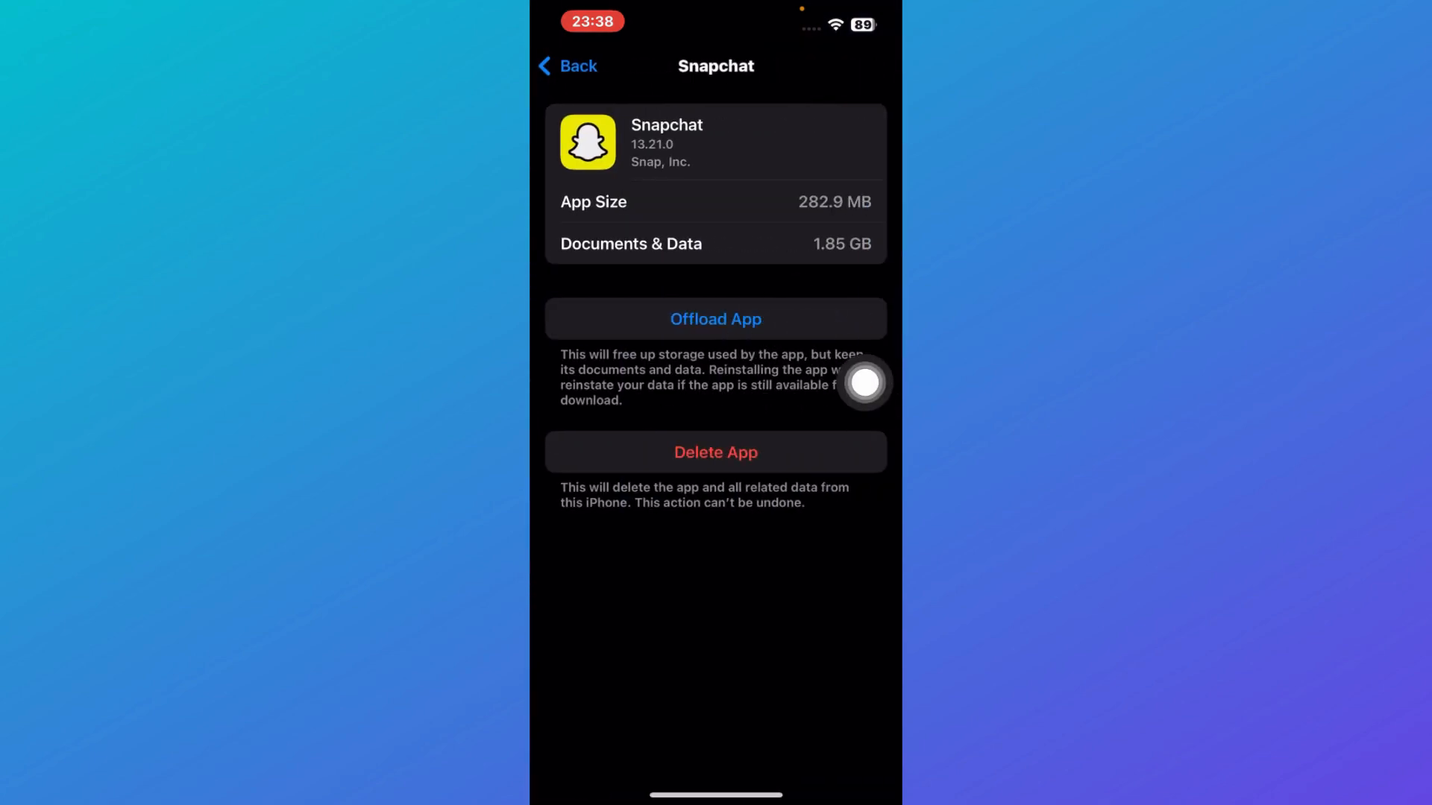
{"action": "left_click", "coordinate": [715, 319]}
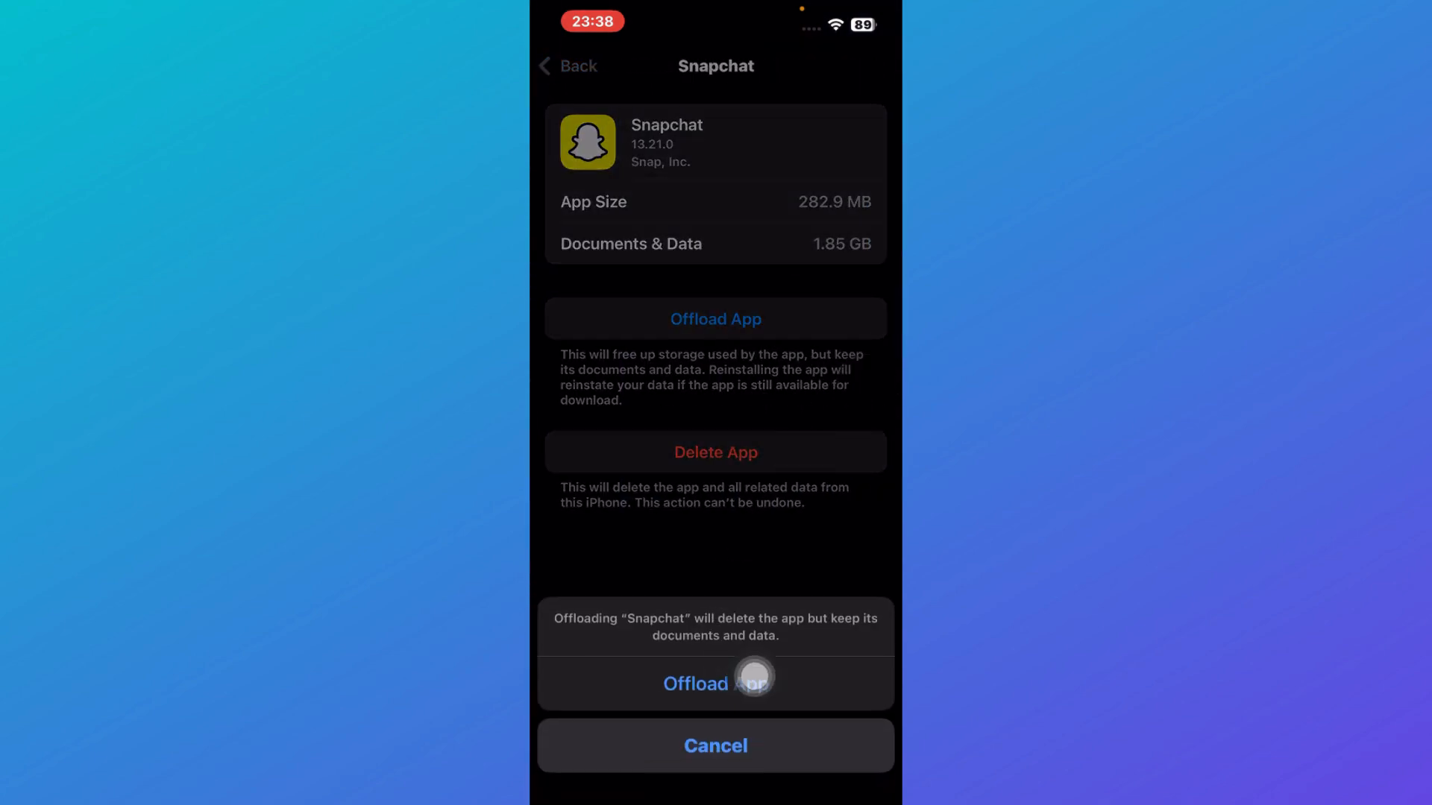
{"action": "mouse_move", "coordinate": [864, 586]}
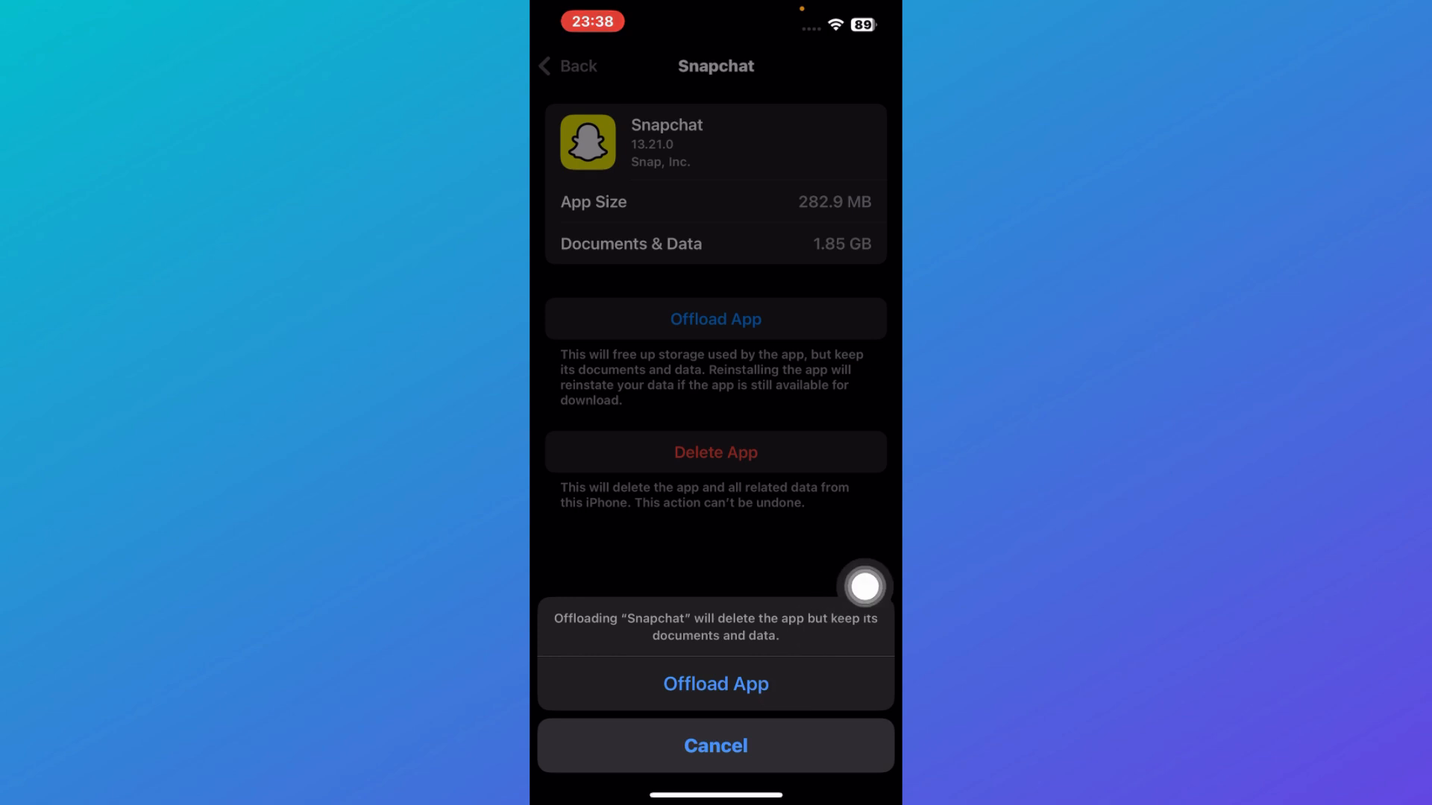
{"action": "left_click", "coordinate": [715, 745]}
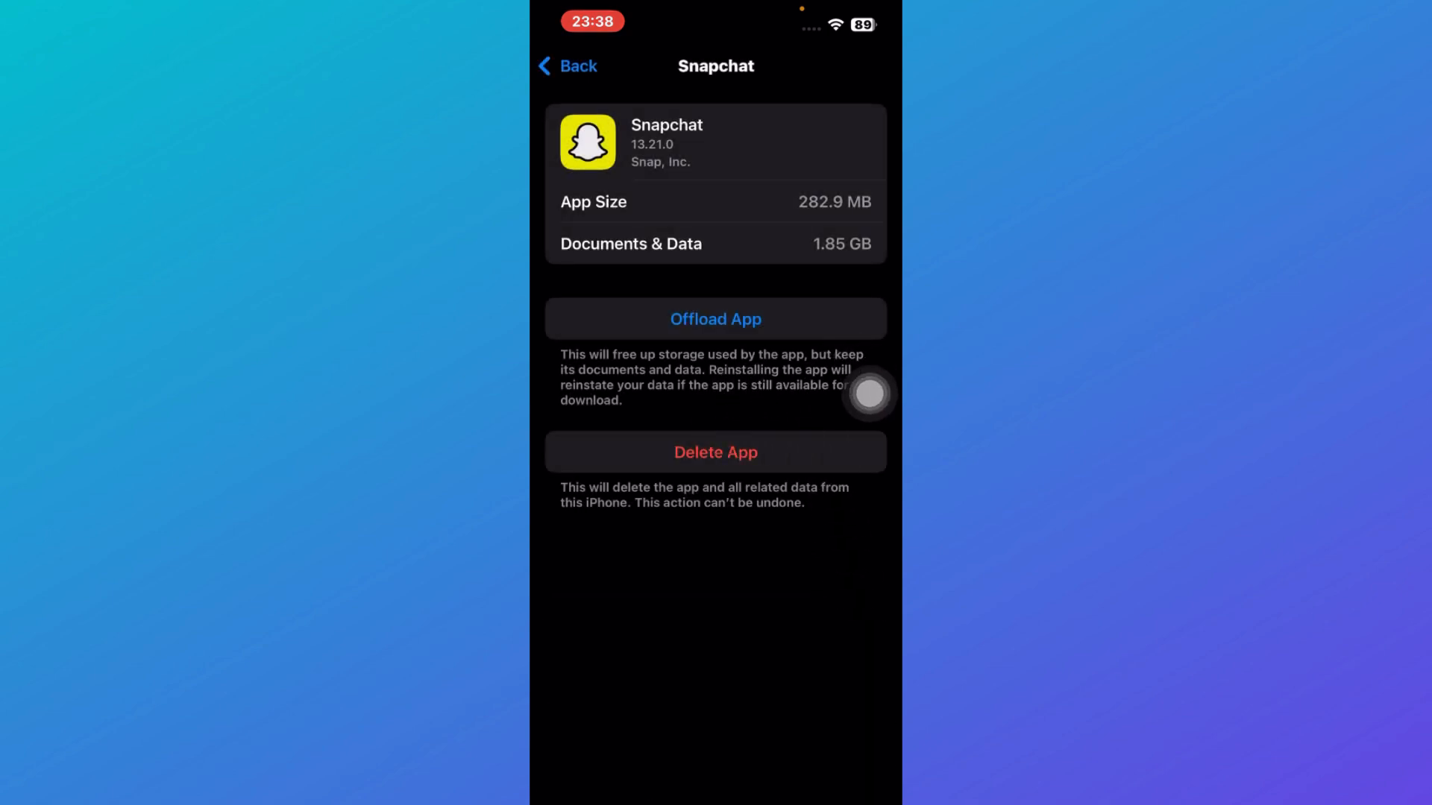
{"action": "mouse_move", "coordinate": [797, 420]}
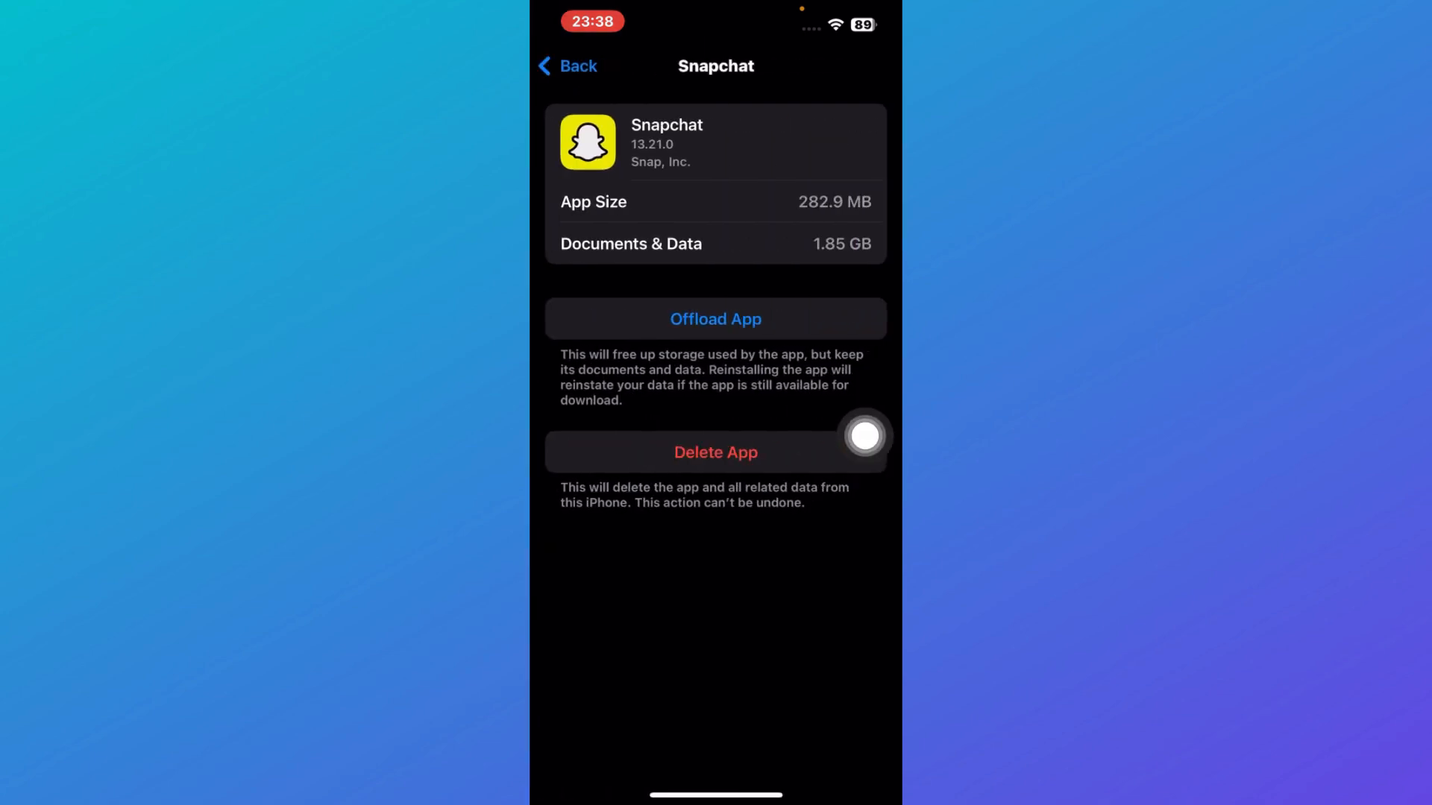
{"action": "left_click", "coordinate": [567, 65]}
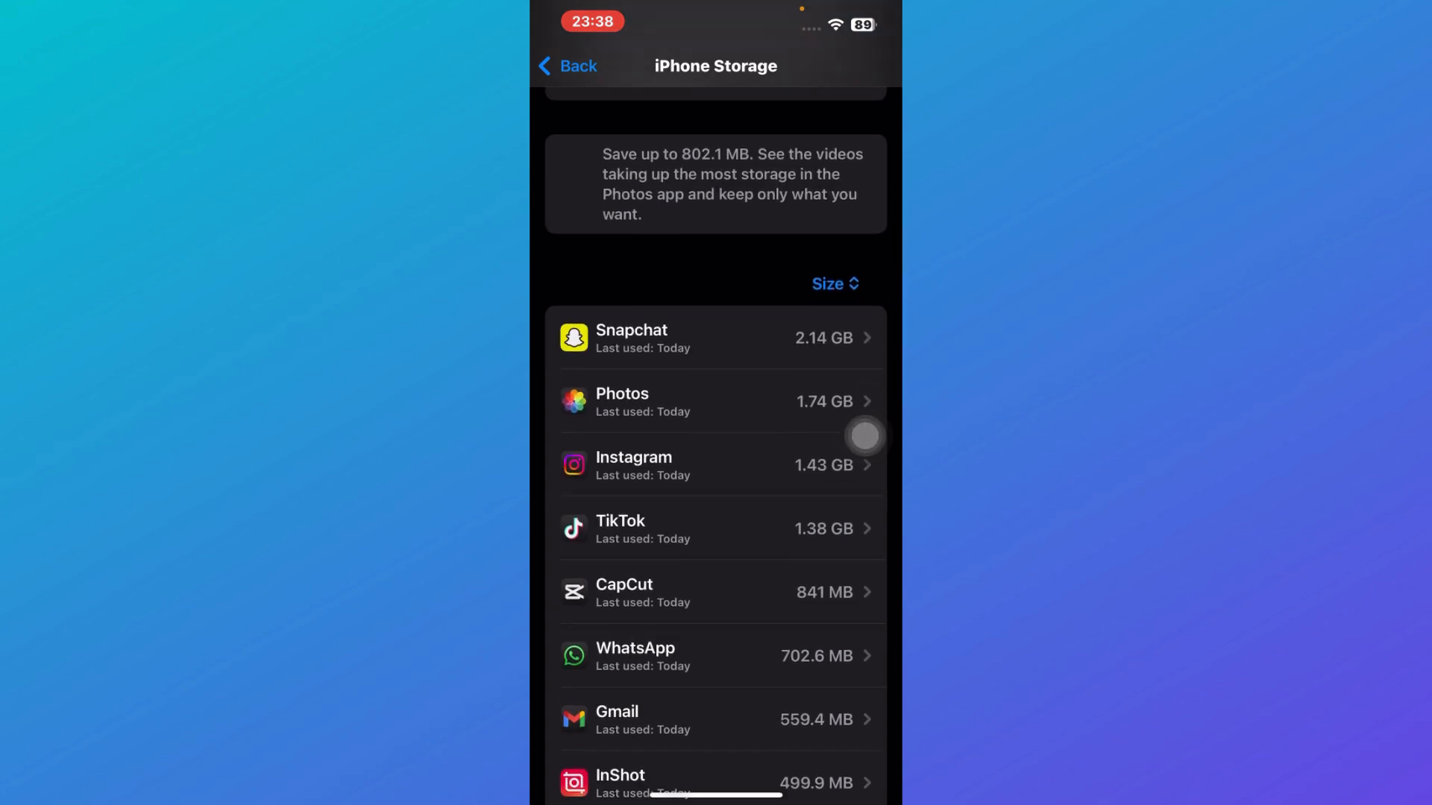
{"action": "scroll", "scroll_direction": "down", "scroll_amount": 3}
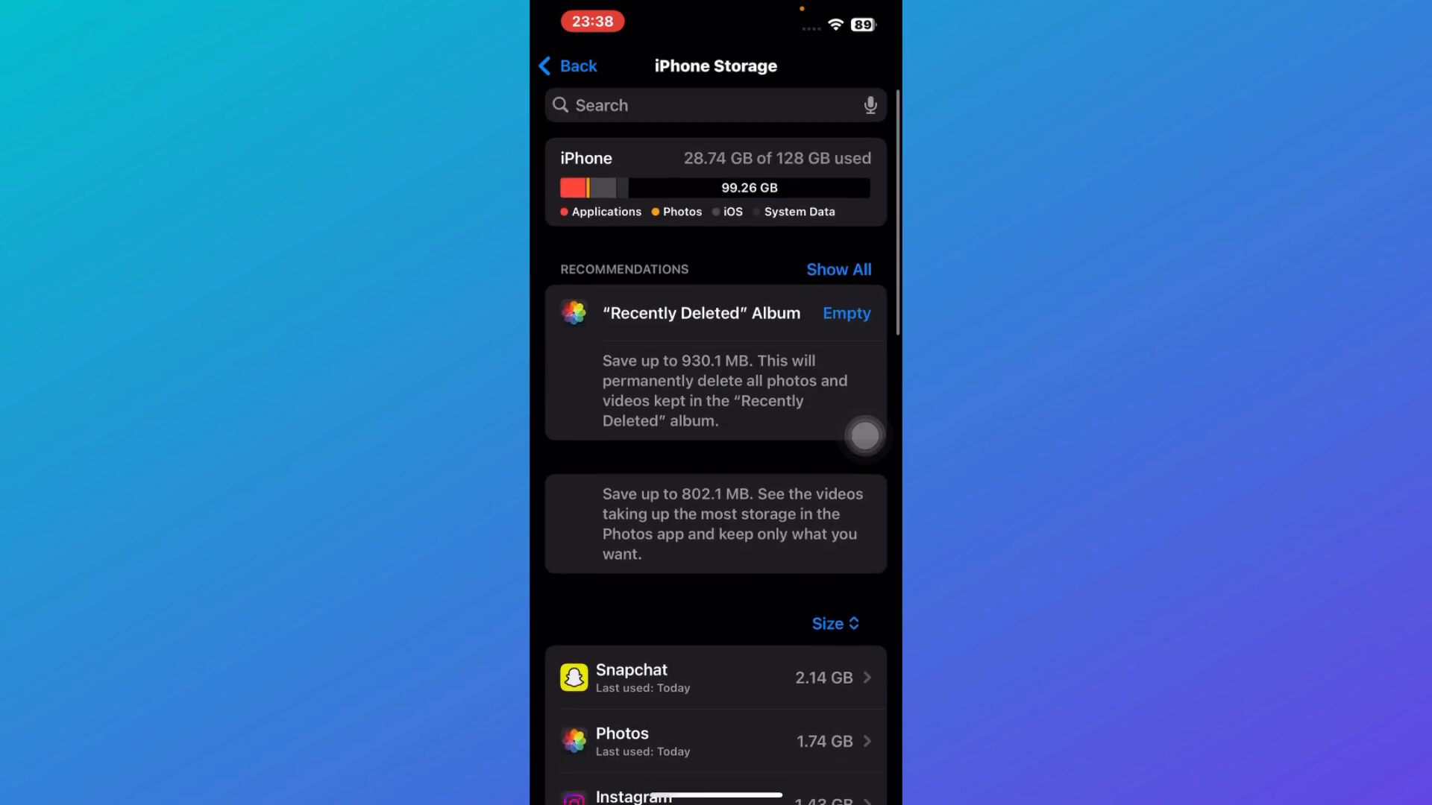